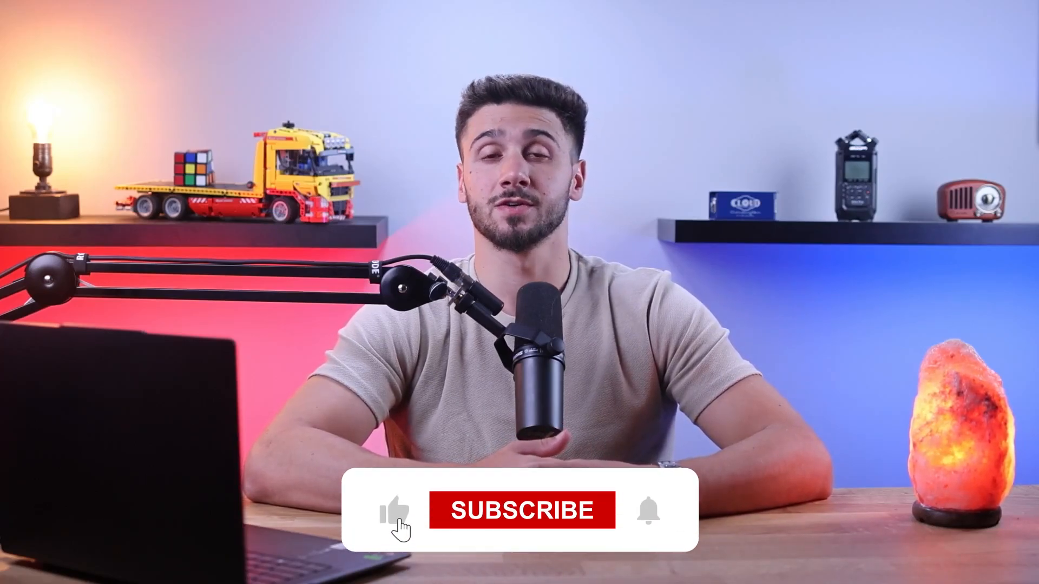
left_click(521, 511)
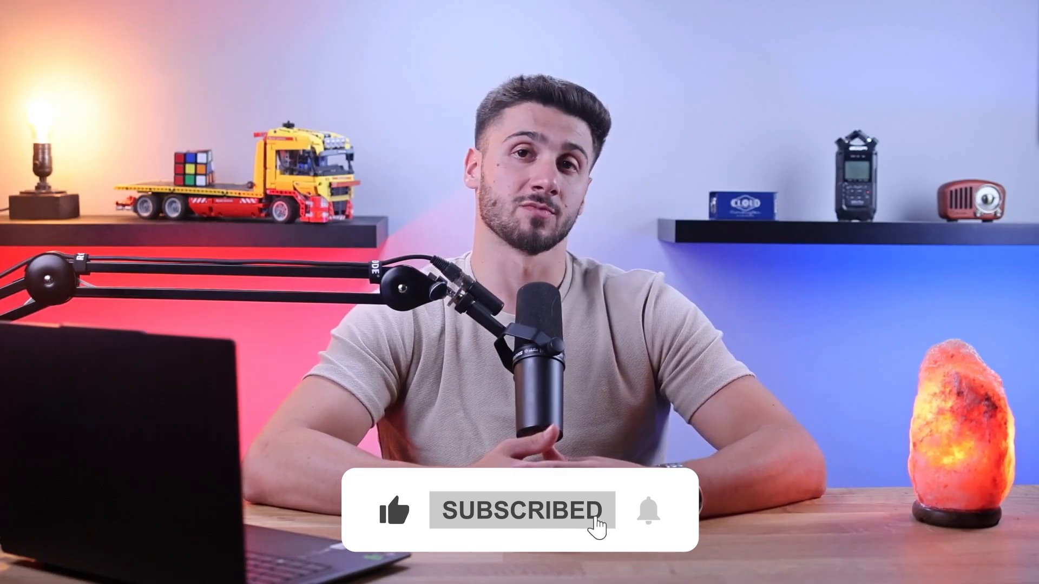